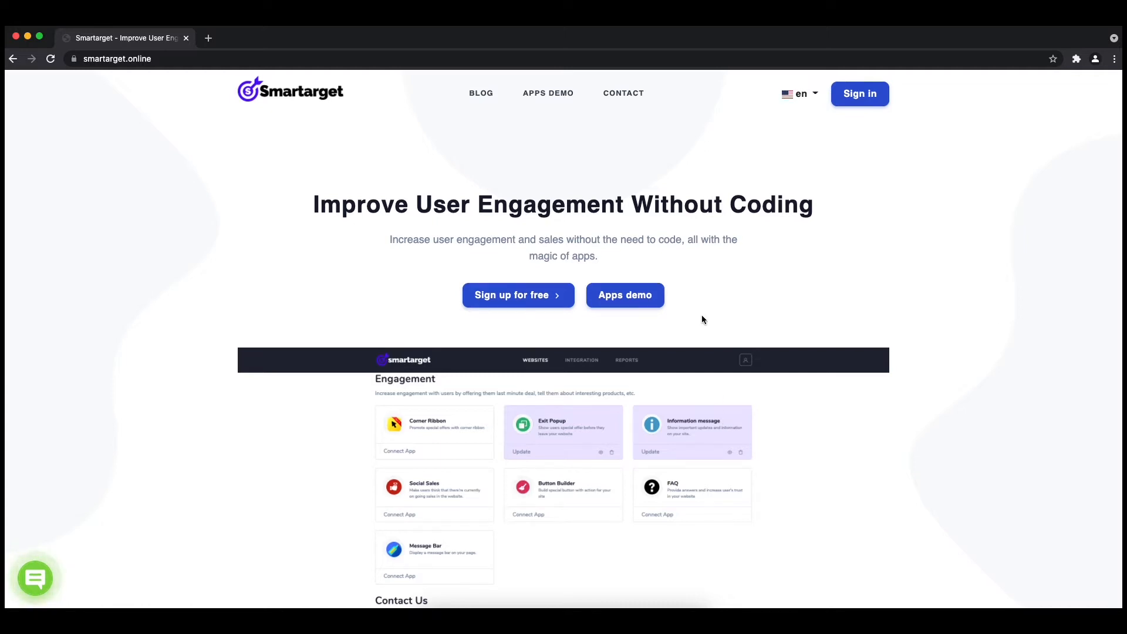
# - Show the apps demo with the WhatsApp Contact Us widget and browse the Apps list
pyautogui.click(548, 91)
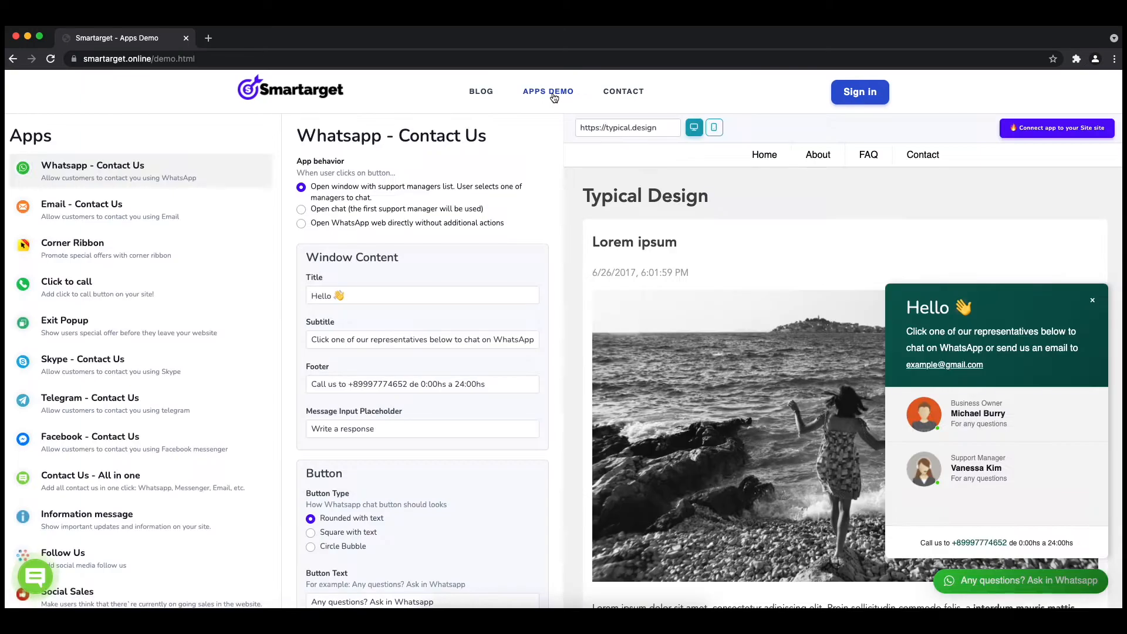
pyautogui.scroll(-3)
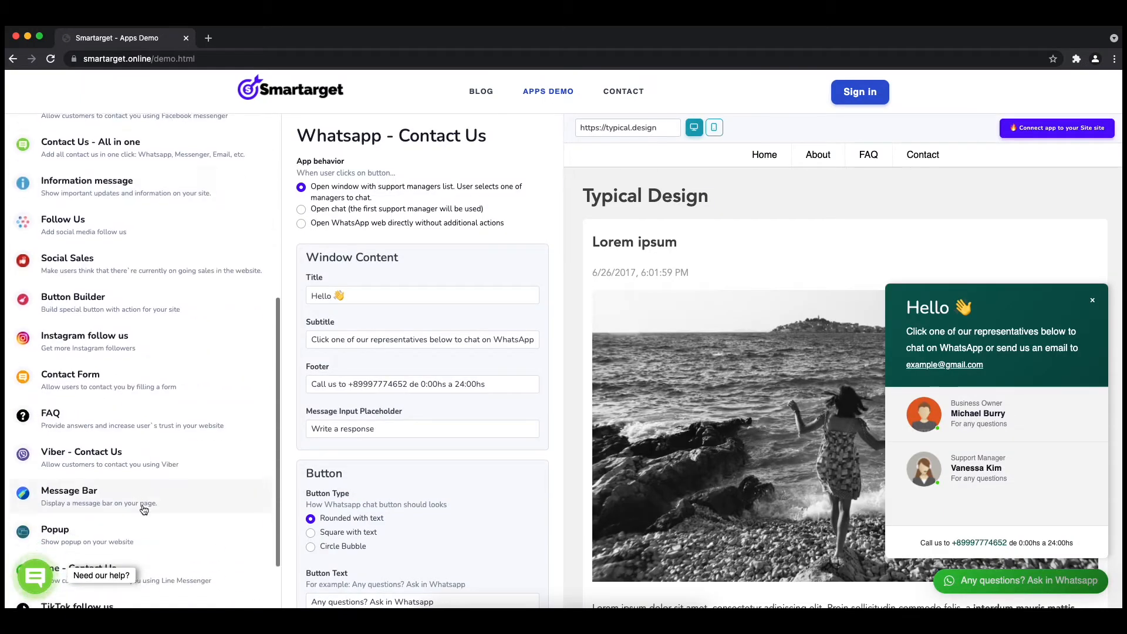
# - Select 'Line - Contact Us', try 'Open Line web directly', then keep the support managers list behaviour
pyautogui.click(78, 499)
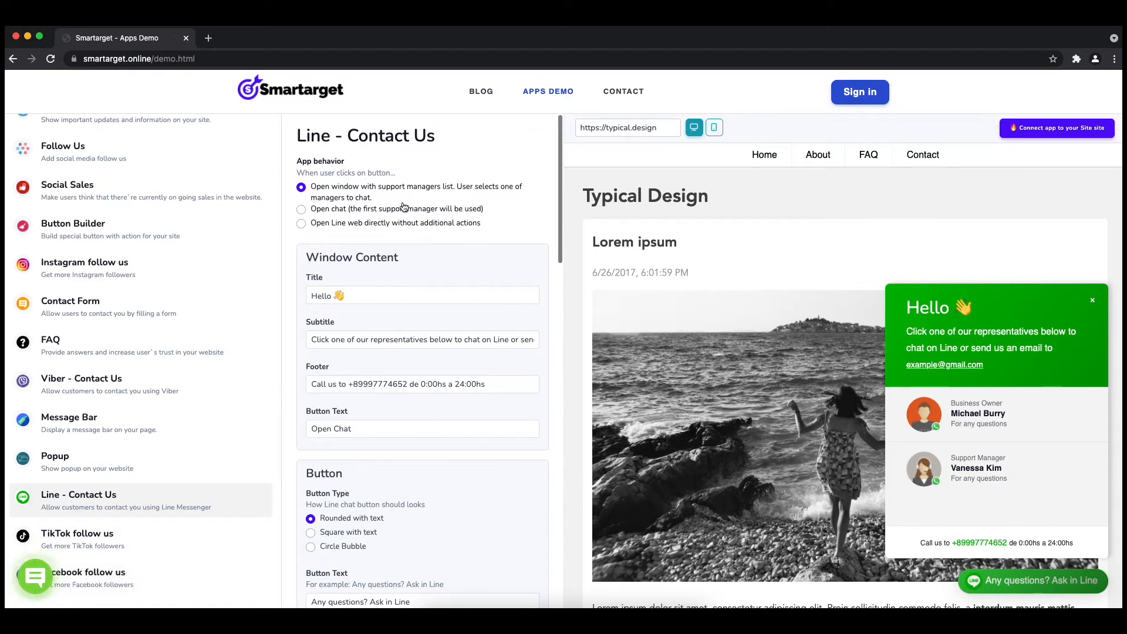
pyautogui.click(301, 223)
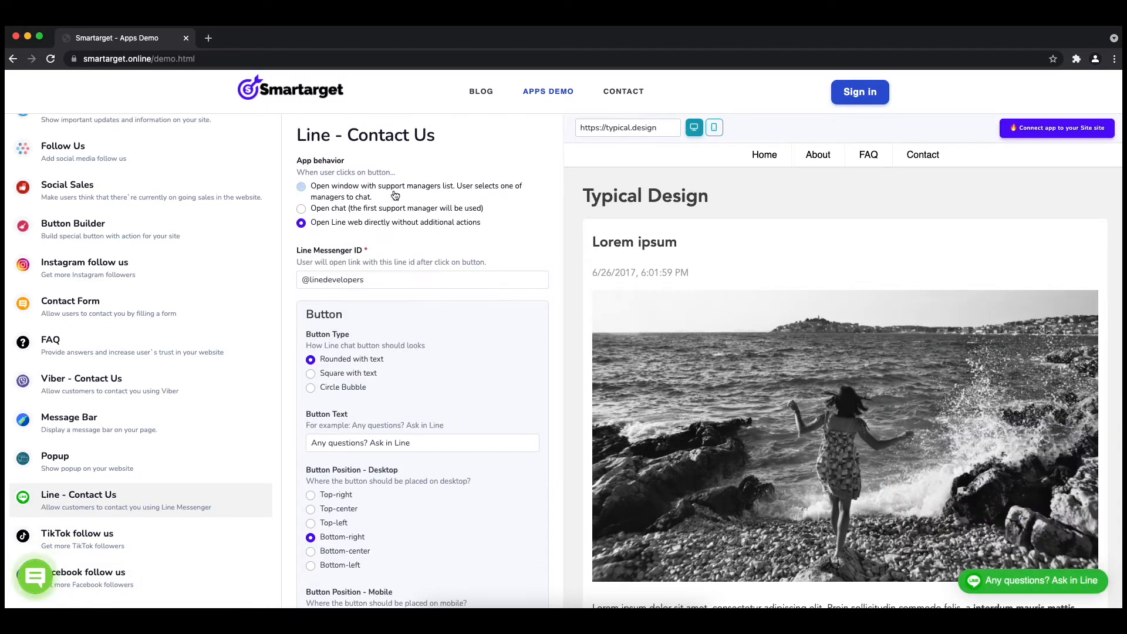
pyautogui.click(302, 187)
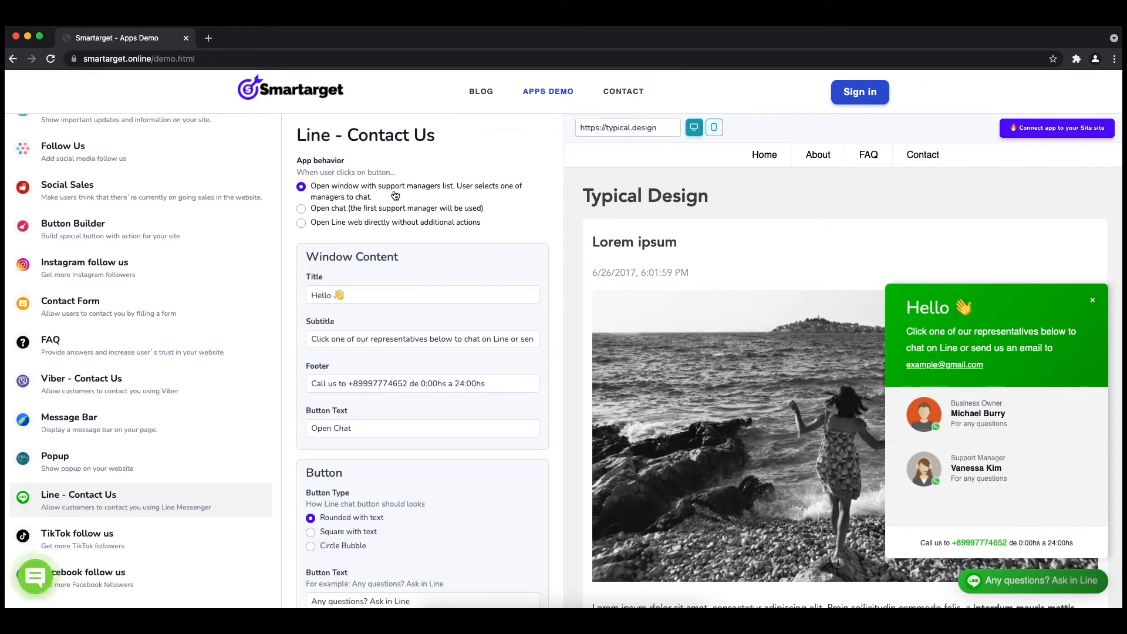
pyautogui.moveTo(368, 405)
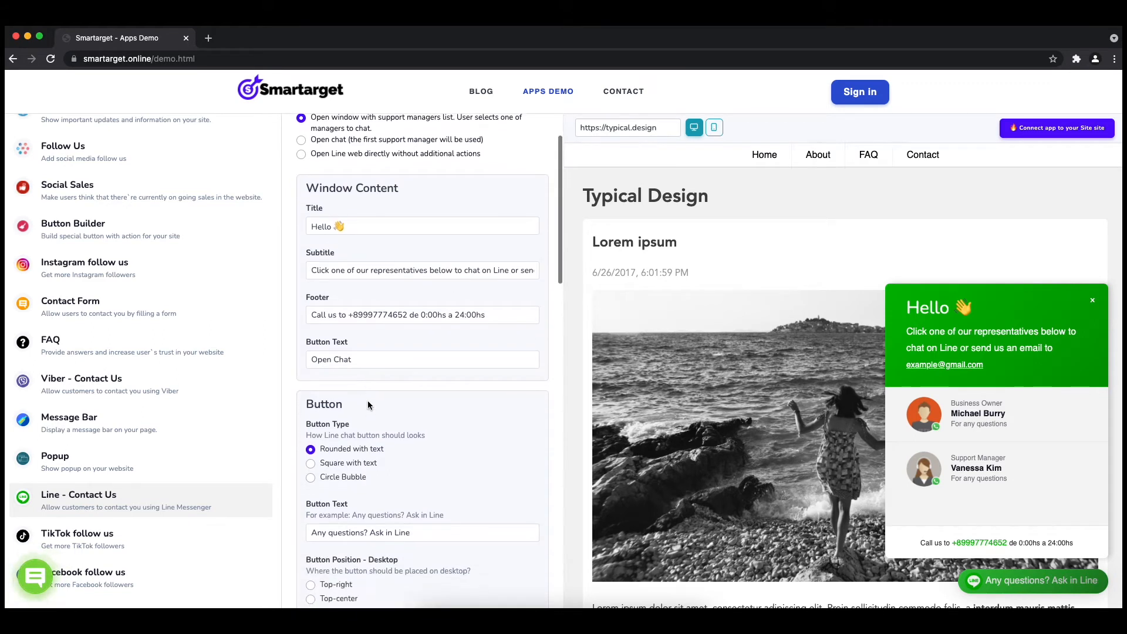
# - Set both the mobile and desktop button positions to Top-center in Button settings
pyautogui.scroll(-3)
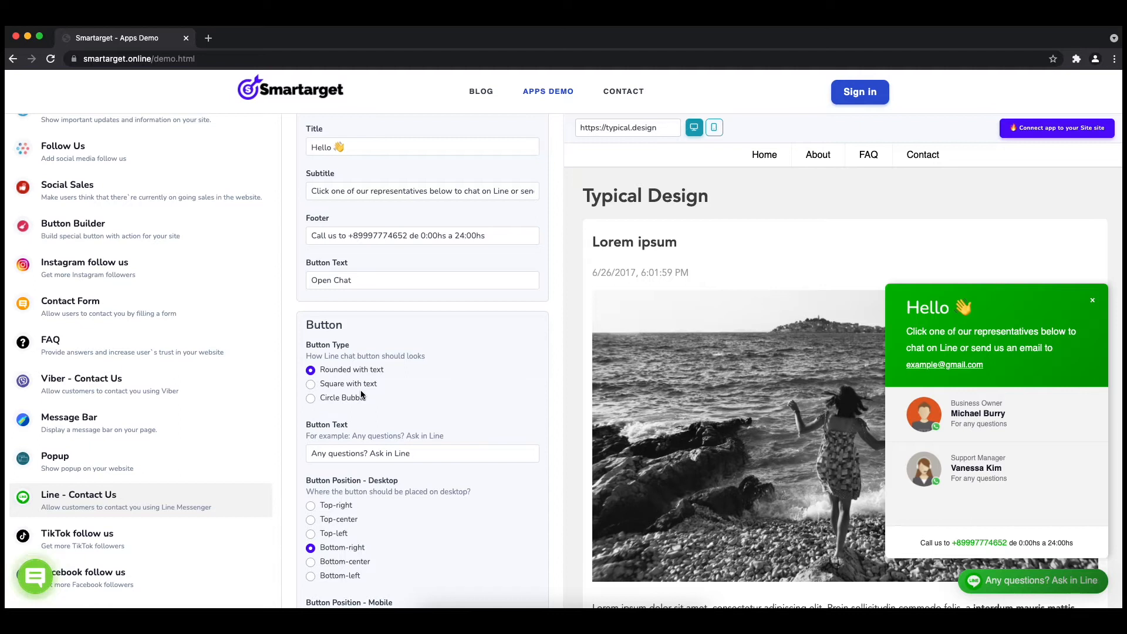
pyautogui.scroll(-3)
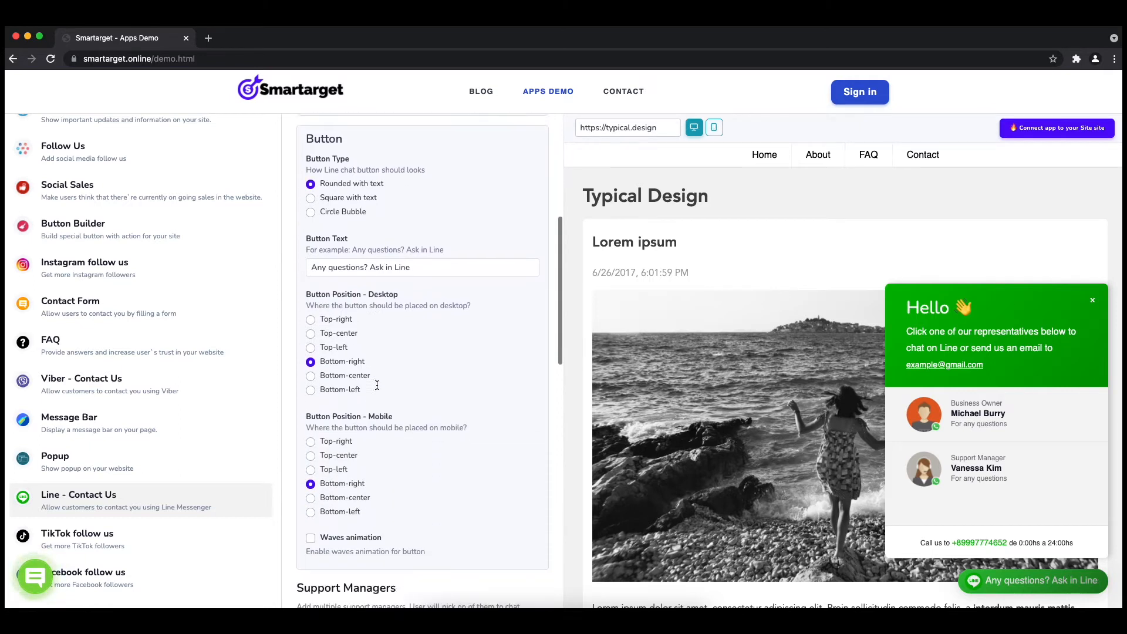
pyautogui.scroll(-3)
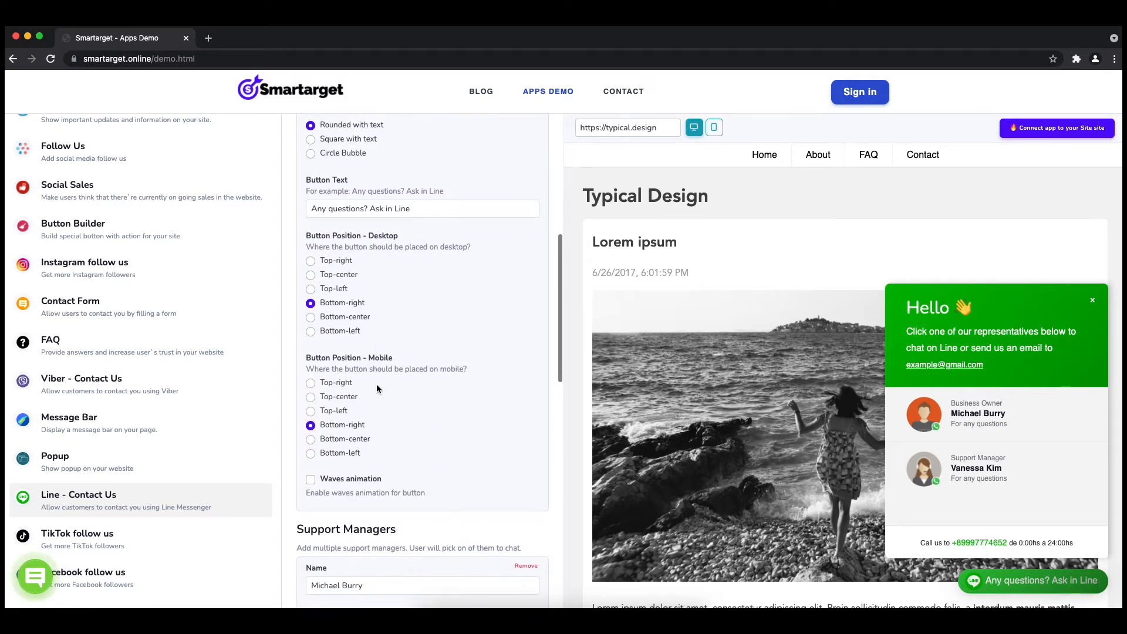
pyautogui.click(310, 411)
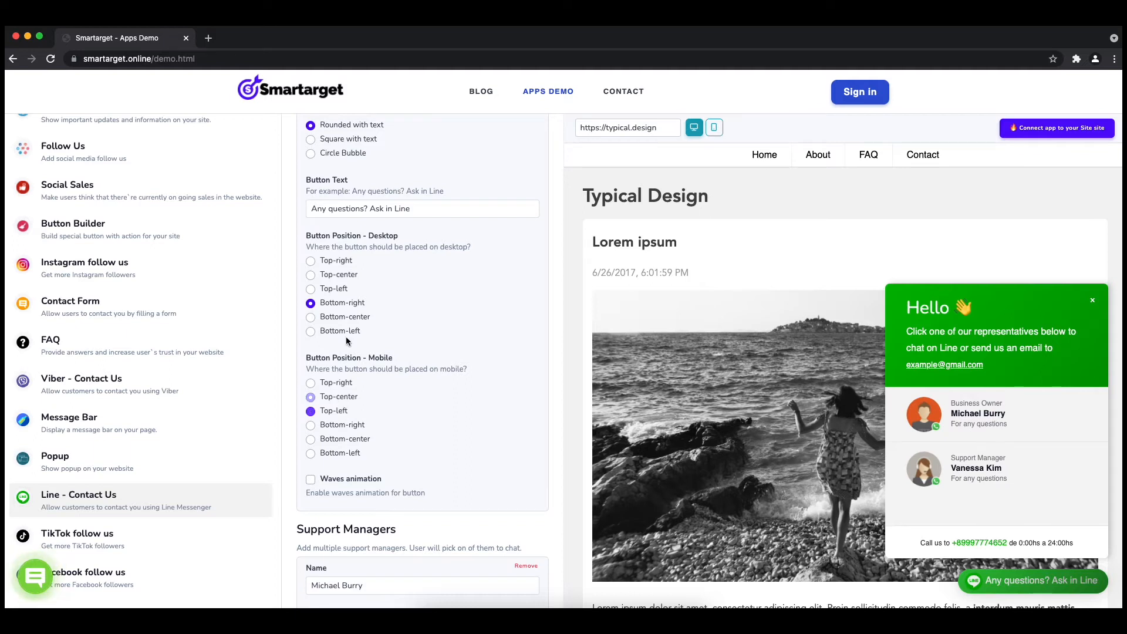
pyautogui.click(310, 275)
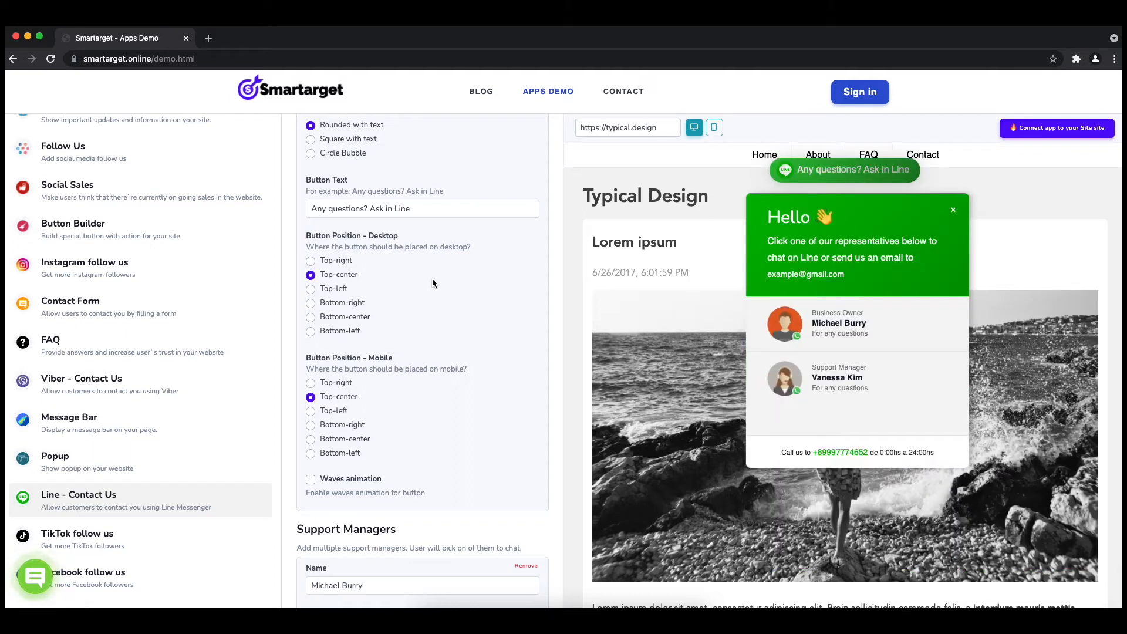
pyautogui.scroll(-3)
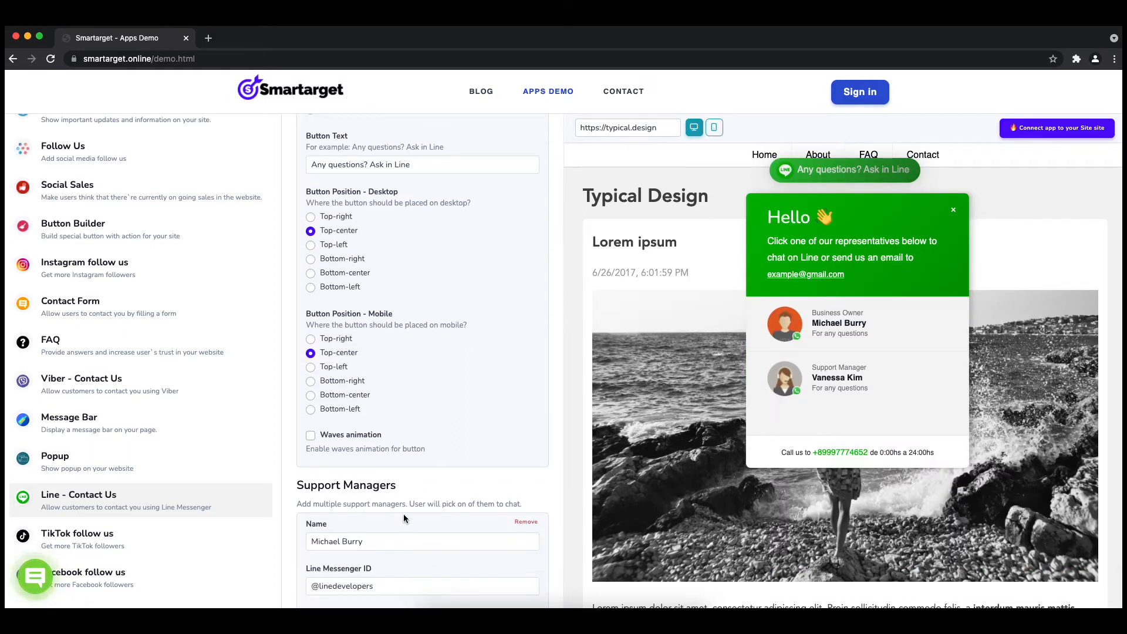
# - Scroll through the Support Managers details toward the site-connection section
pyautogui.scroll(-3)
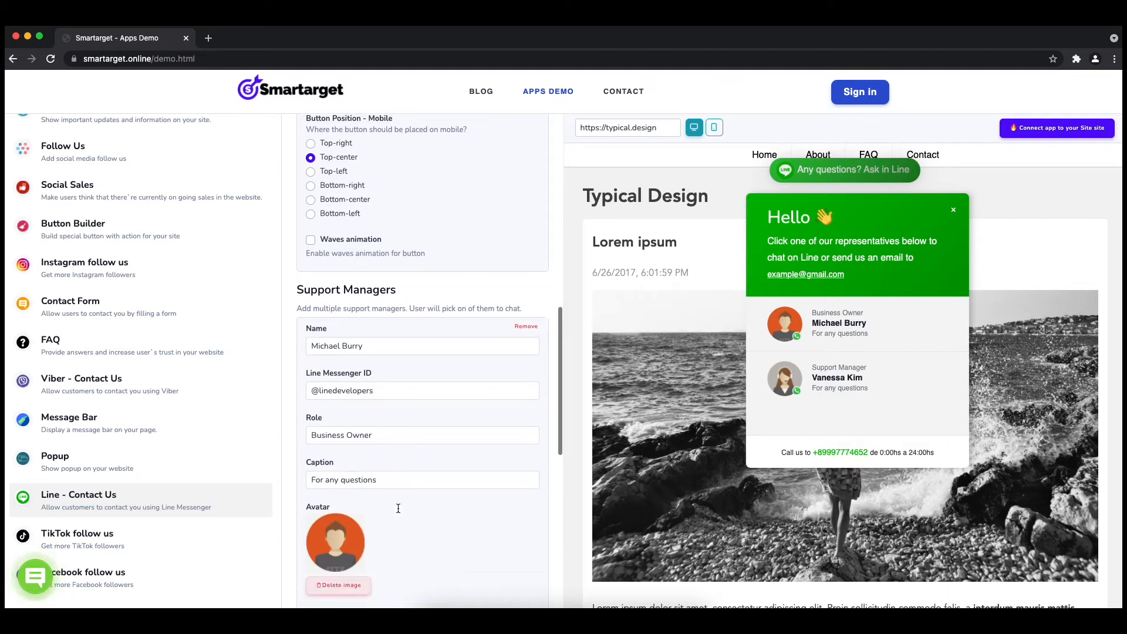
pyautogui.scroll(-3)
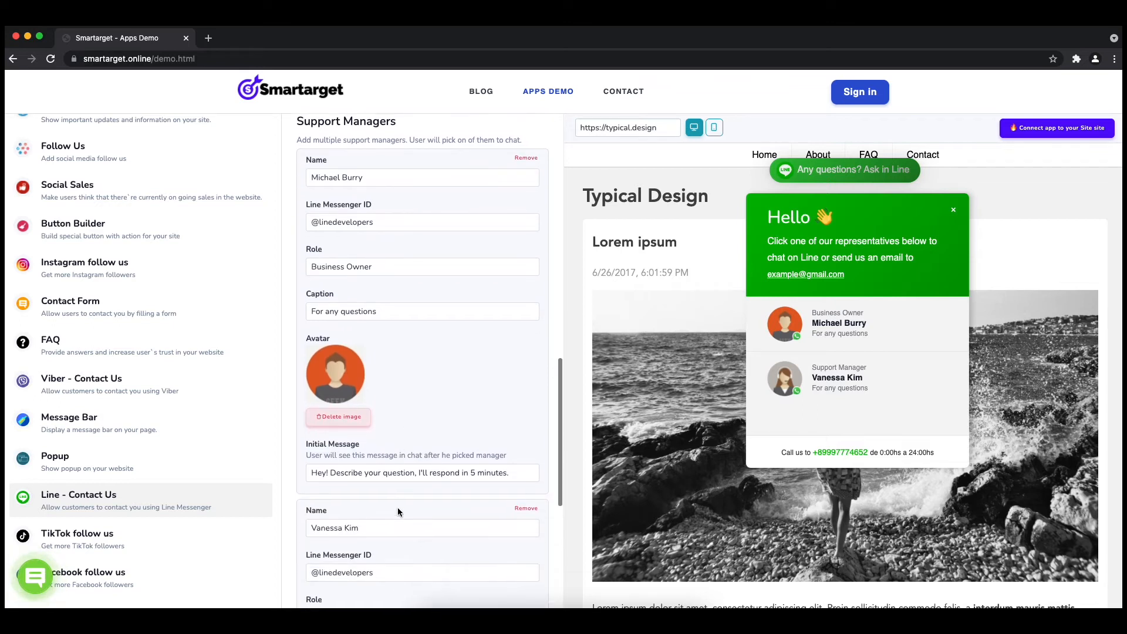
pyautogui.scroll(-3)
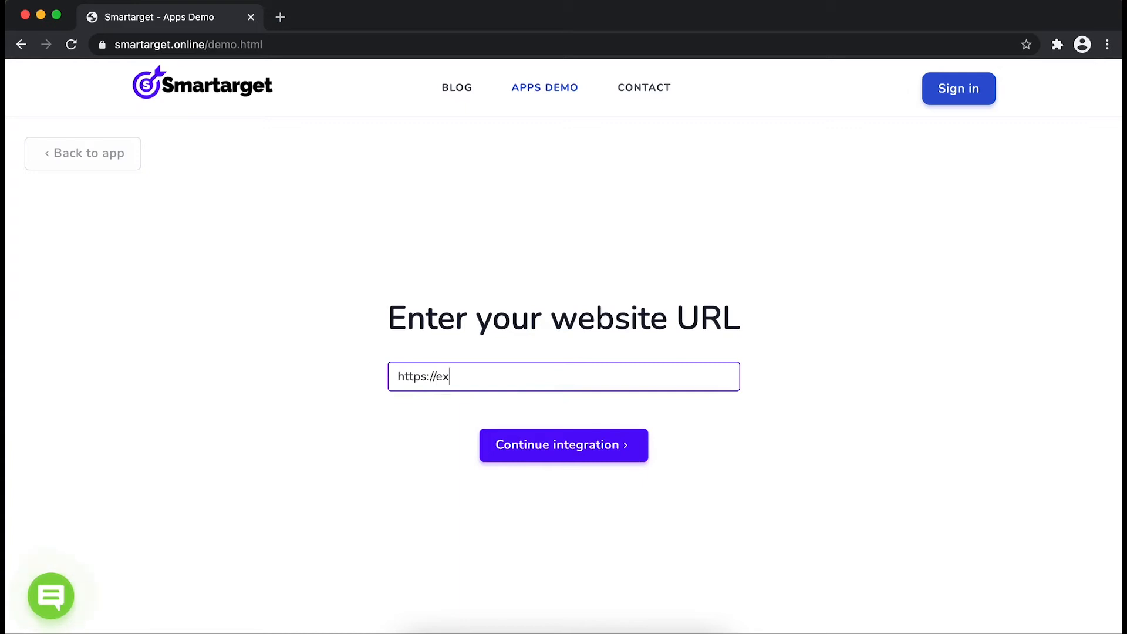
# - Continue integration with the website URL and enter first name 'Jone' and last name 'jo'
pyautogui.click(564, 444)
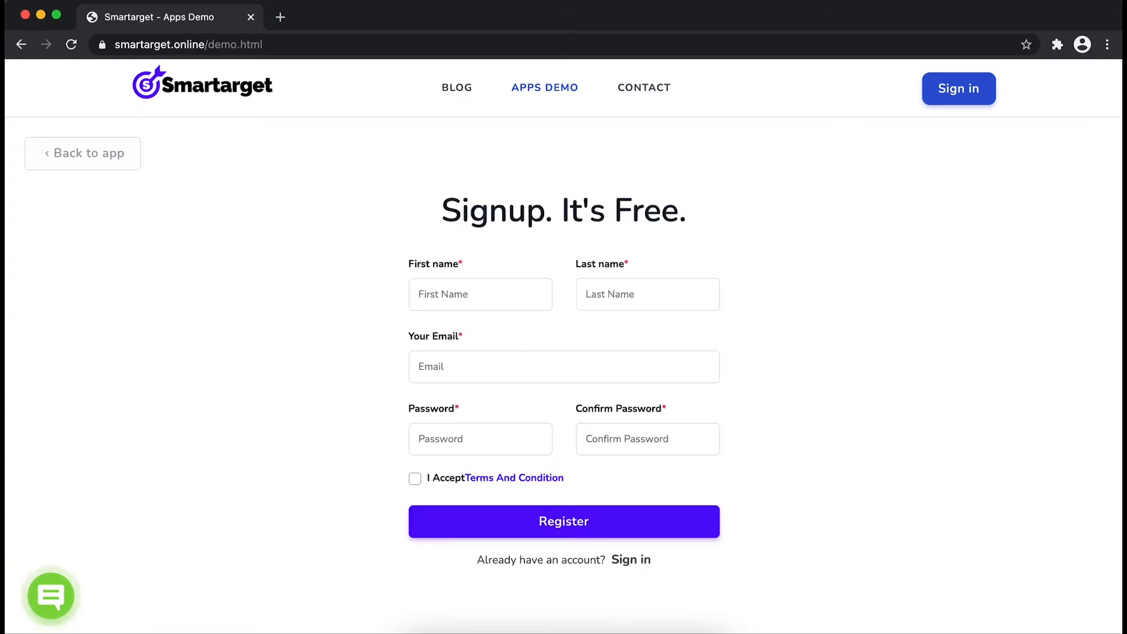
pyautogui.click(480, 294)
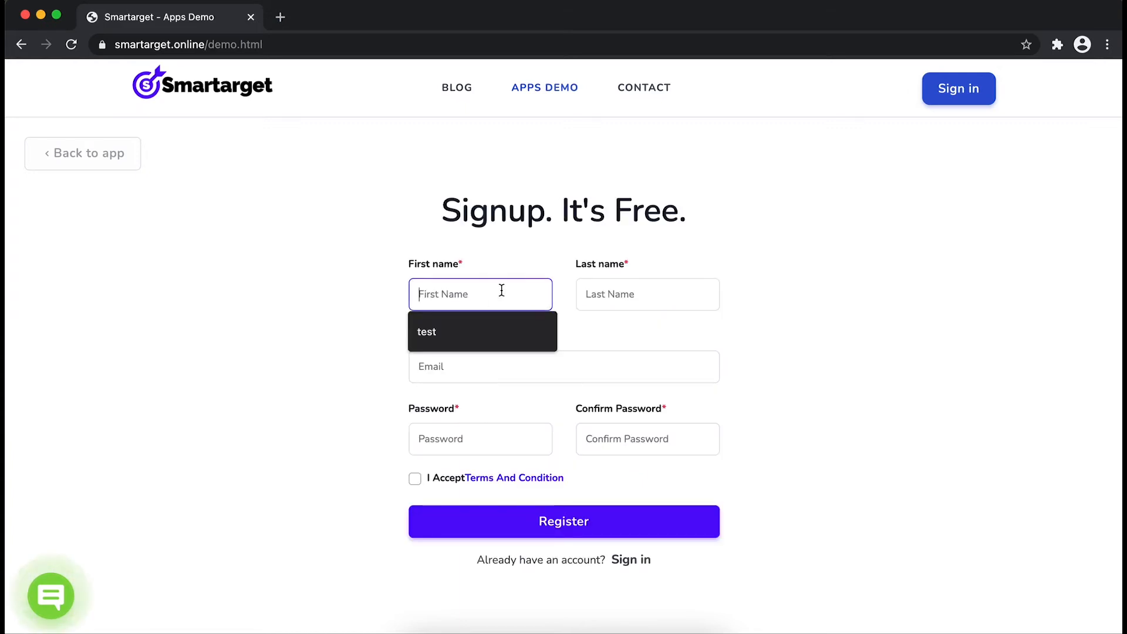
pyautogui.write('Jone')
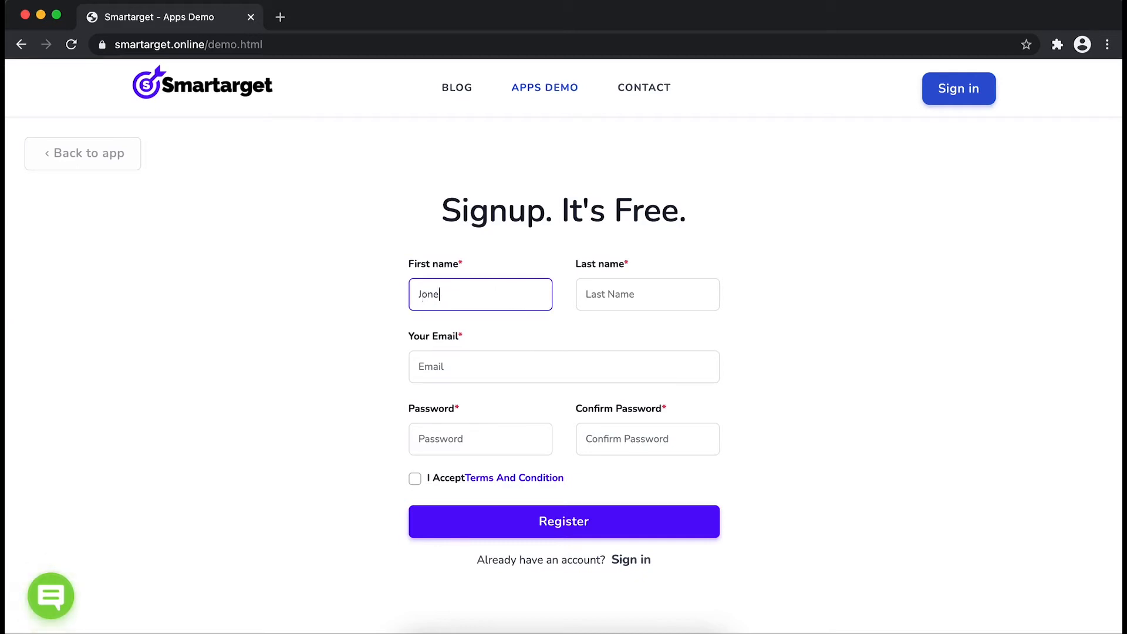
pyautogui.click(645, 293)
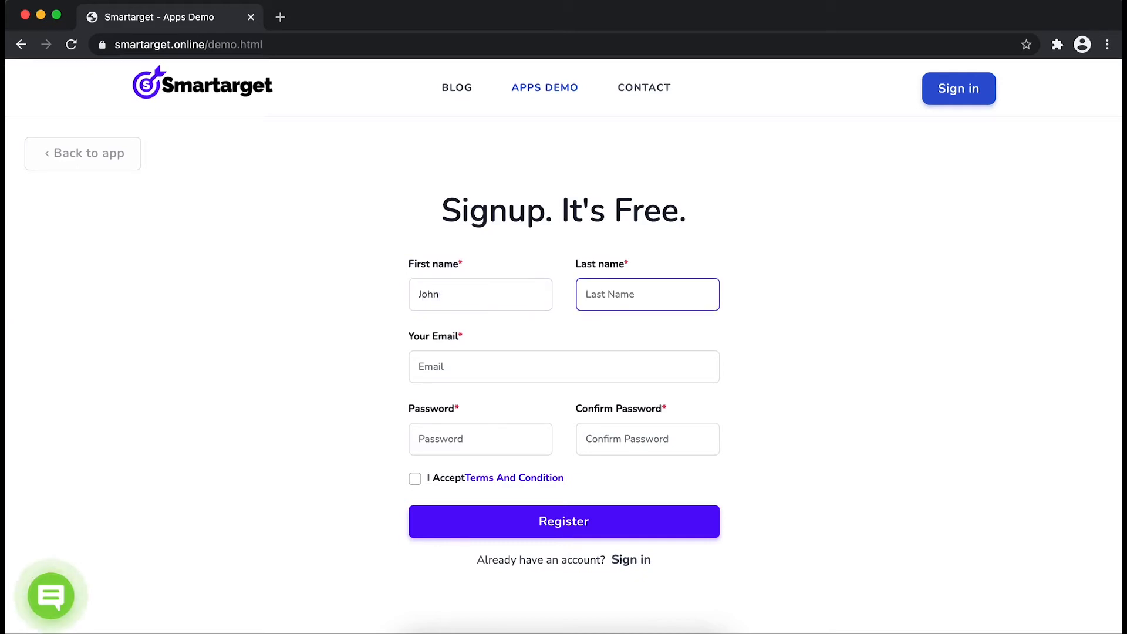
pyautogui.write('john@doe.com')
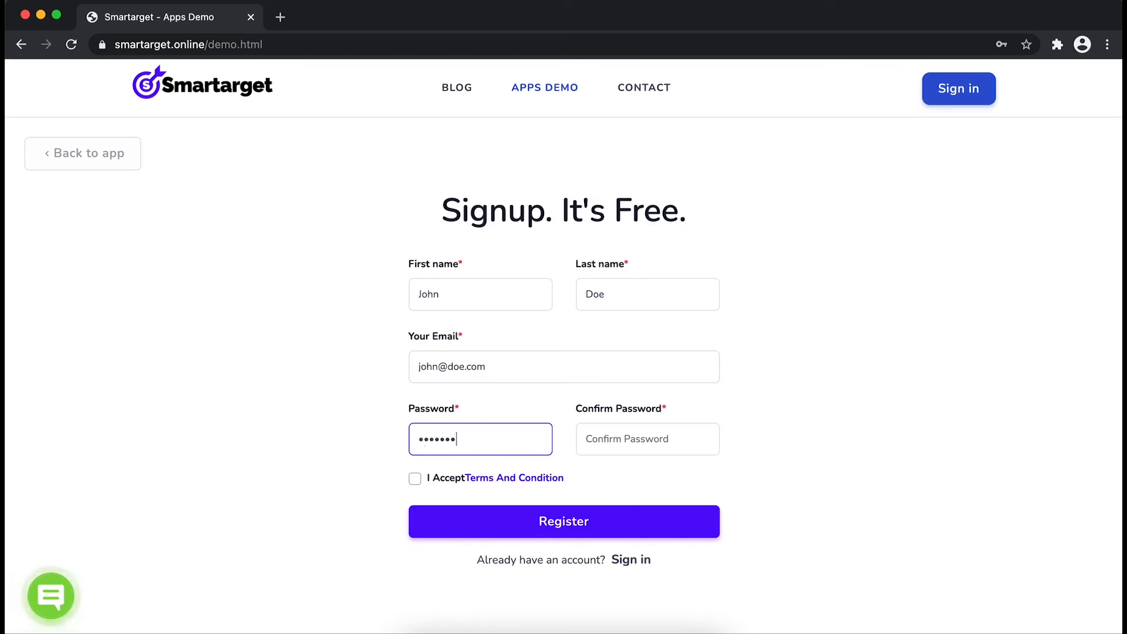
# - Enter the confirm password and accept the terms and conditions
pyautogui.write('••••••')
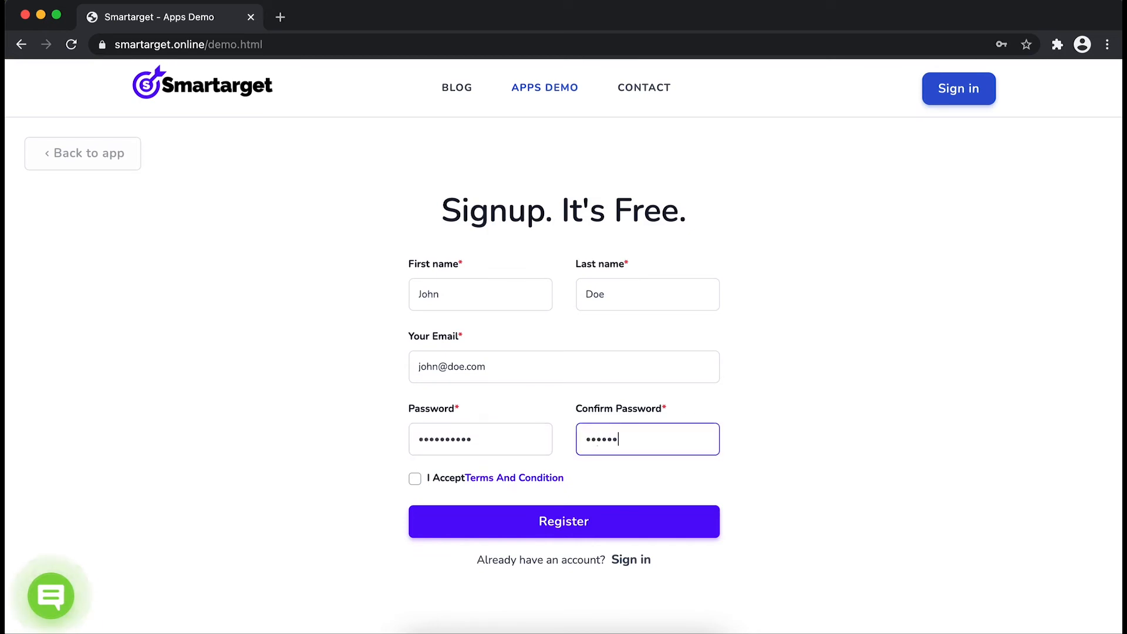
pyautogui.click(414, 478)
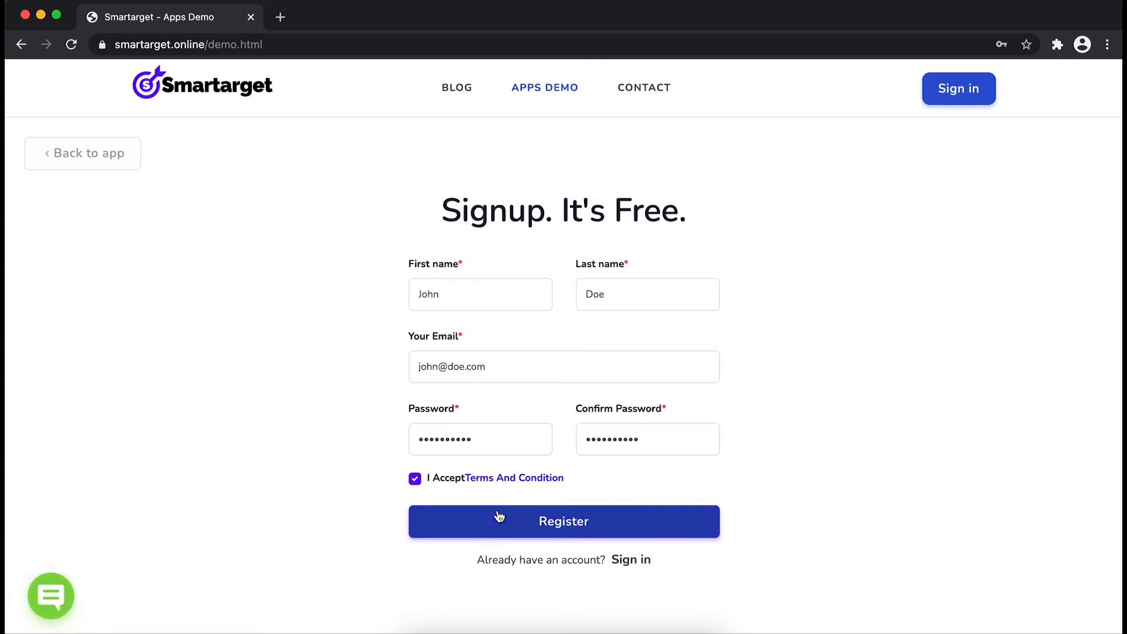
# - Register the account, copy the embed script, and select the </body> tag in the instructions
pyautogui.click(563, 521)
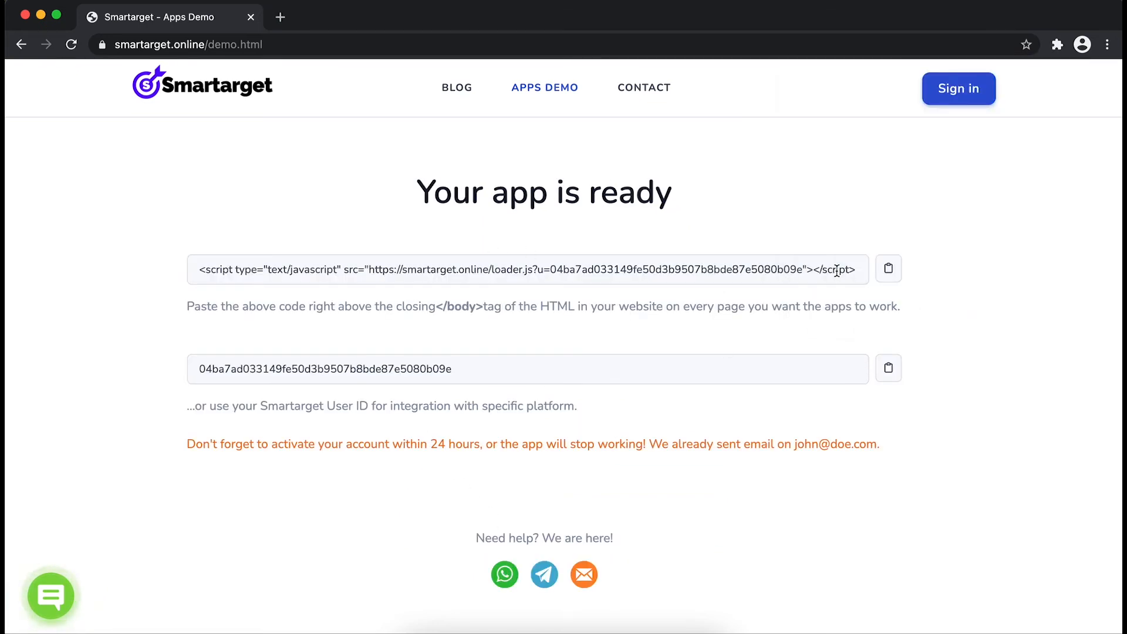
pyautogui.click(888, 268)
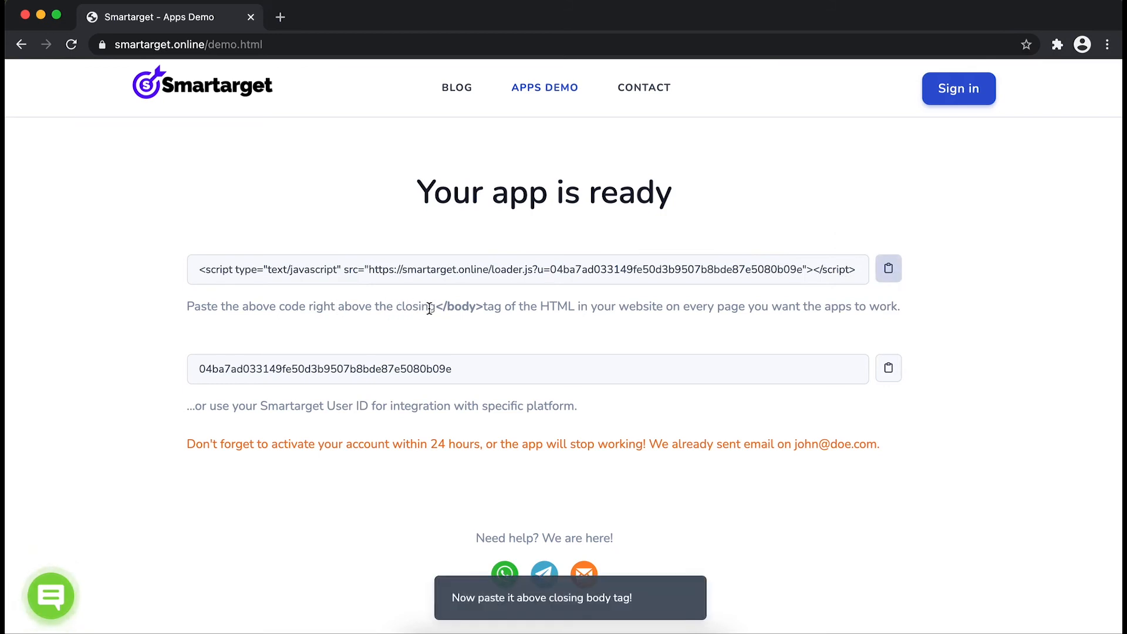
pyautogui.doubleClick(457, 307)
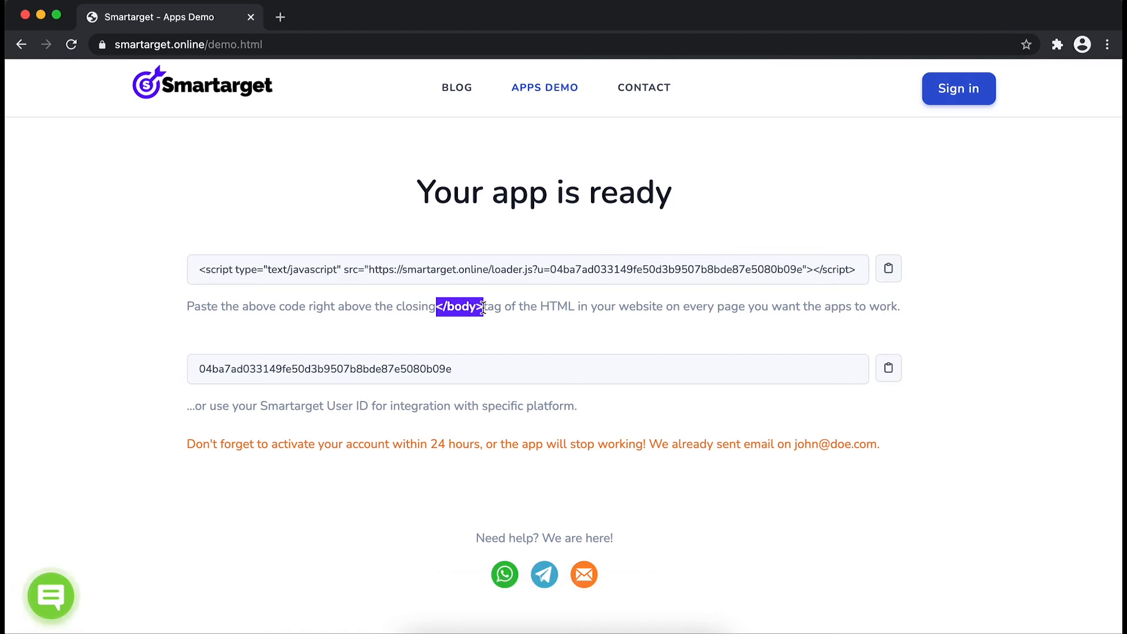